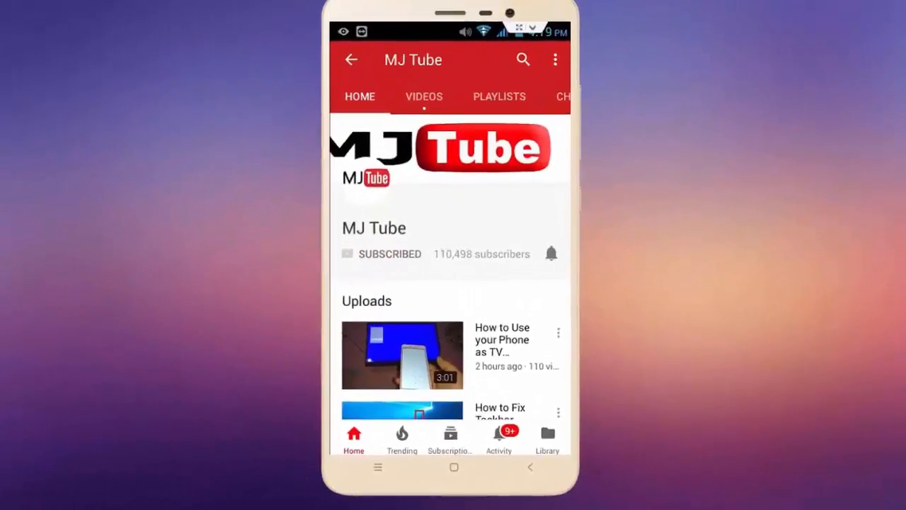
# - Search the Start menu for 'mouse' to reach the Mouse settings and Mouse Properties
pyautogui.click(551, 254)
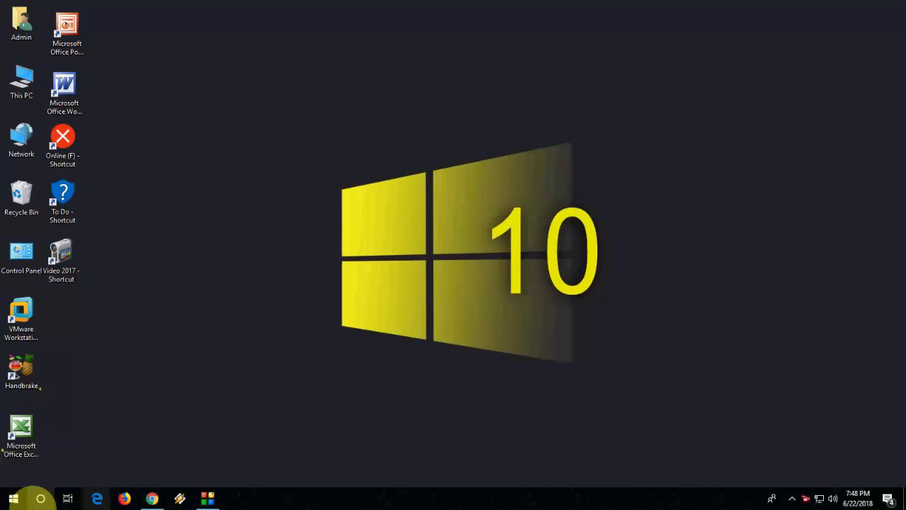
pyautogui.click(9, 498)
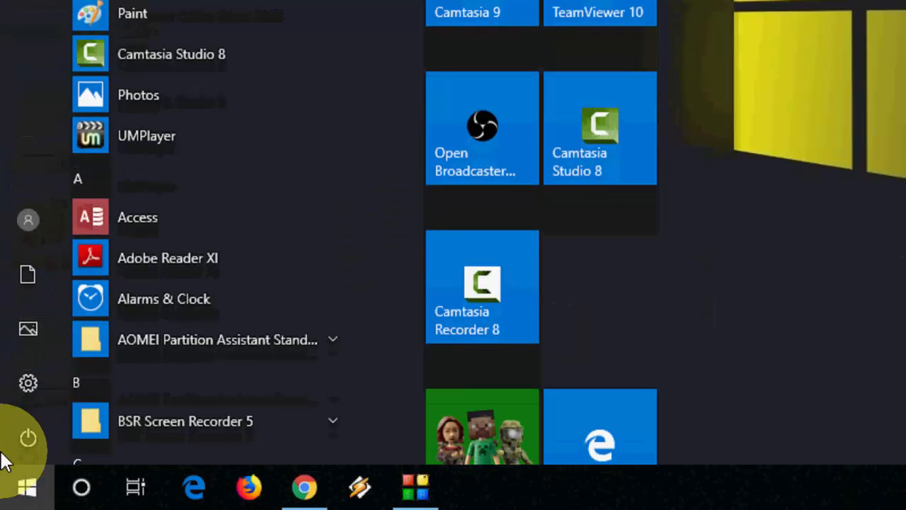
pyautogui.write('mouse')
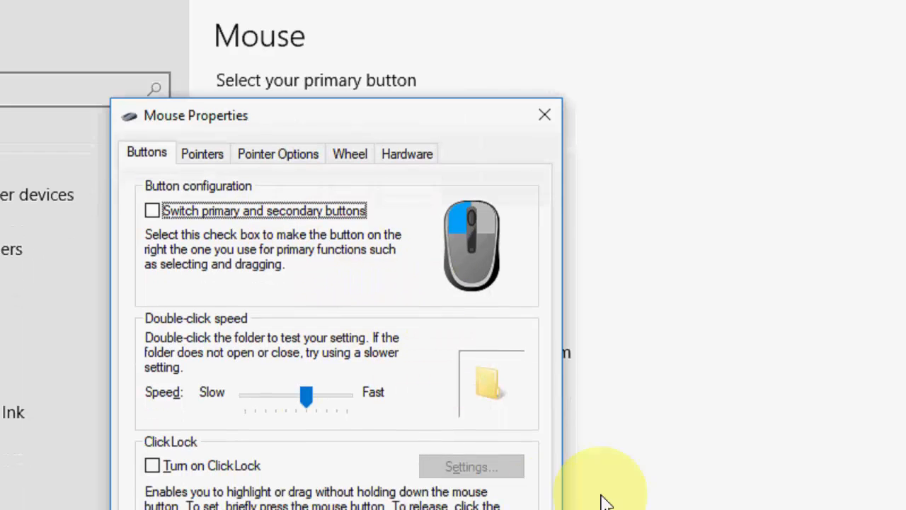
pyautogui.moveTo(278, 153)
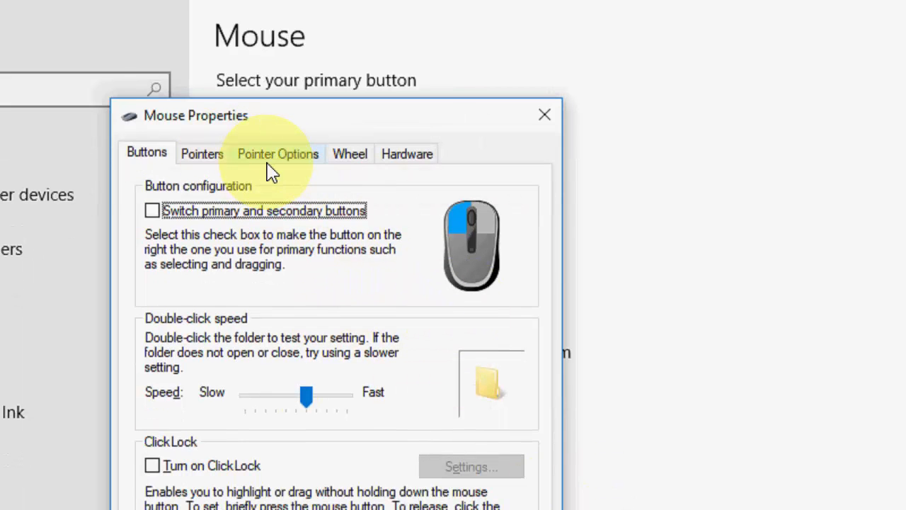
# - Enable 'Show location of pointer when I press the CTRL key' under Pointer Options, apply and close
pyautogui.click(277, 154)
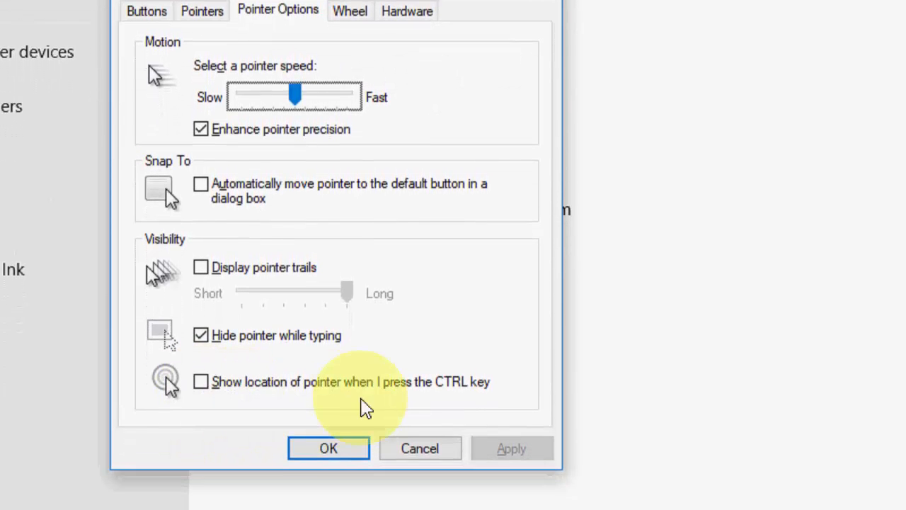
pyautogui.moveTo(499, 407)
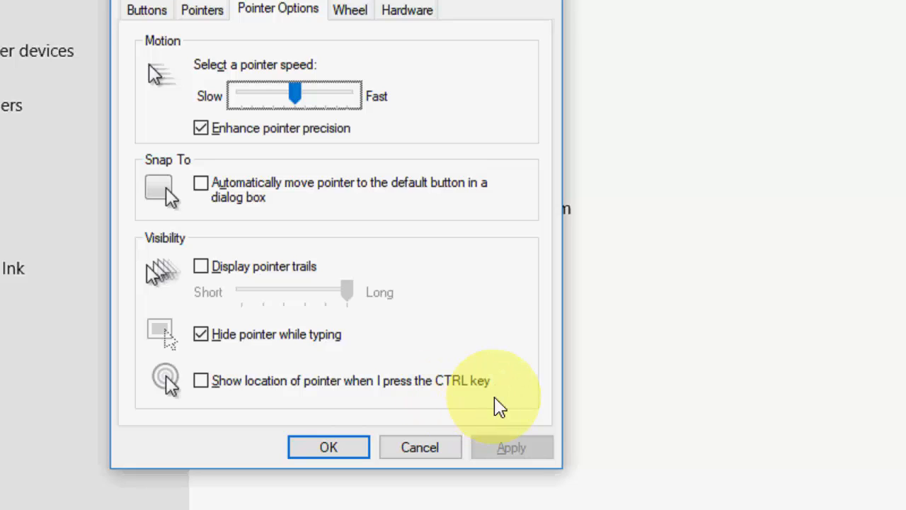
pyautogui.click(201, 380)
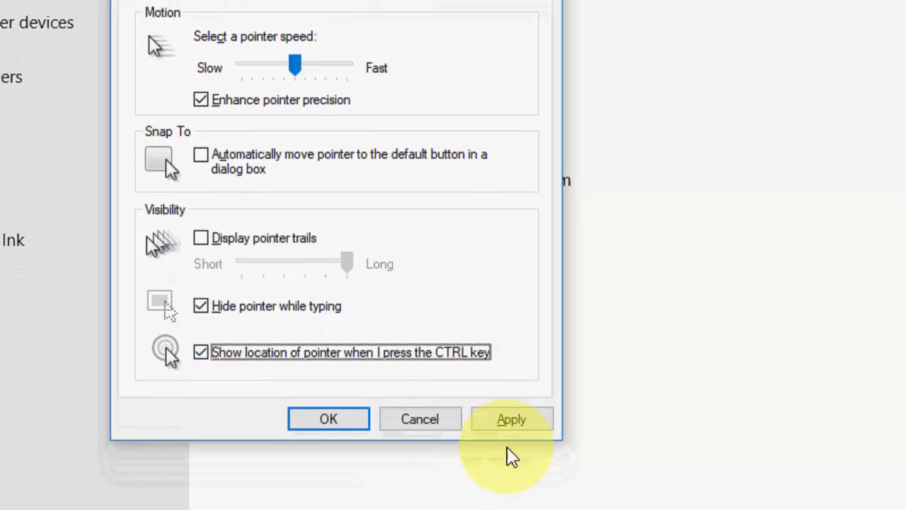
pyautogui.click(512, 418)
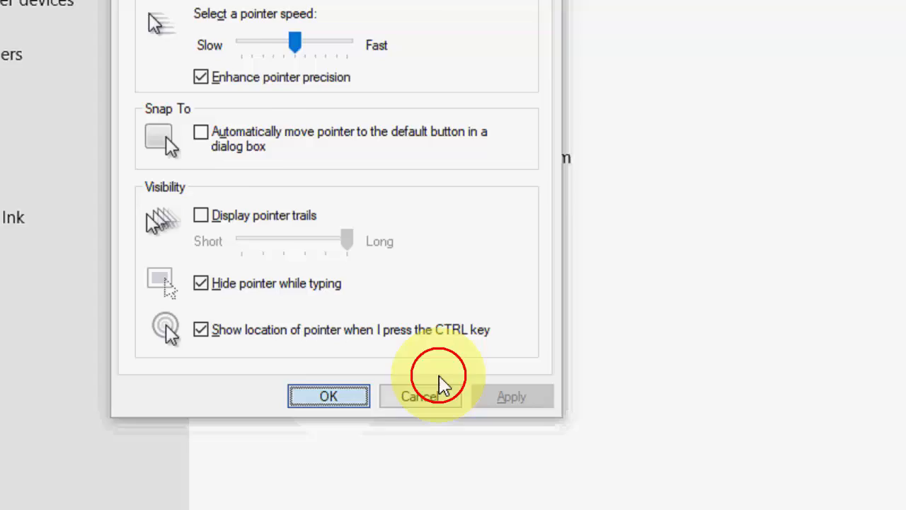
pyautogui.click(420, 396)
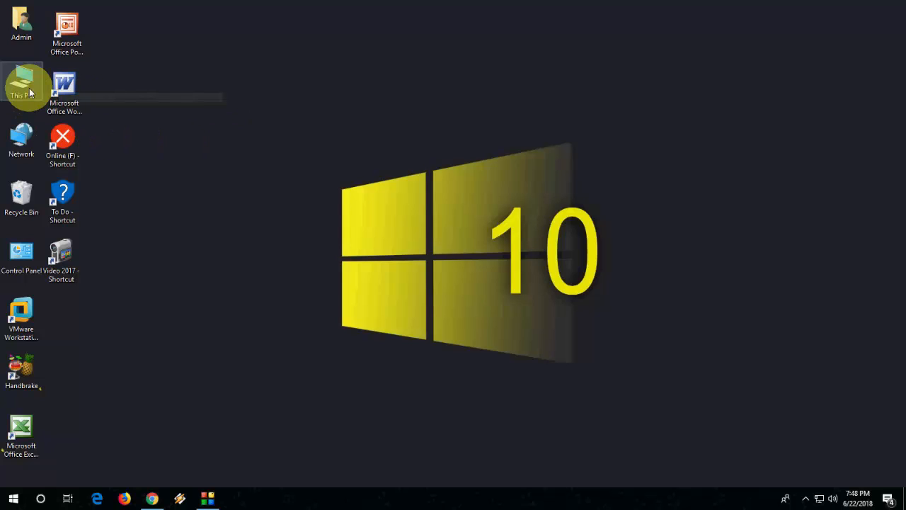
pyautogui.moveTo(22, 82)
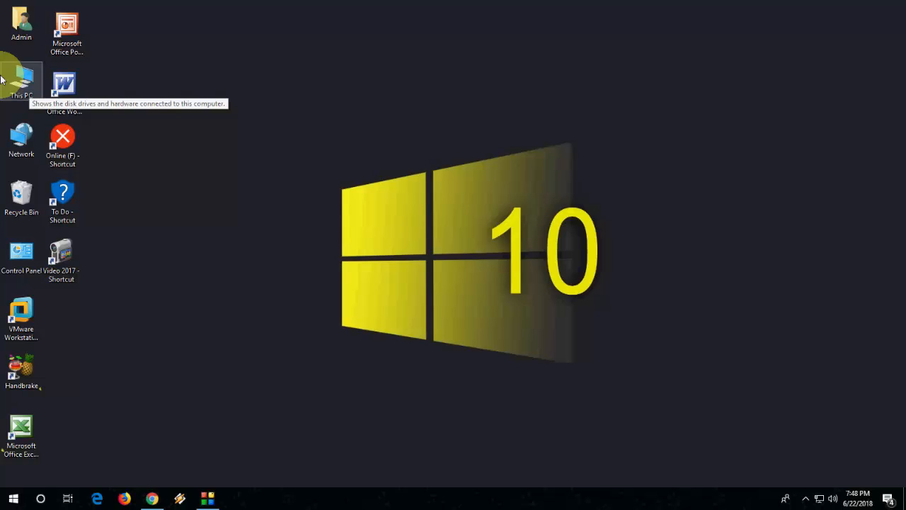
pyautogui.doubleClick(21, 81)
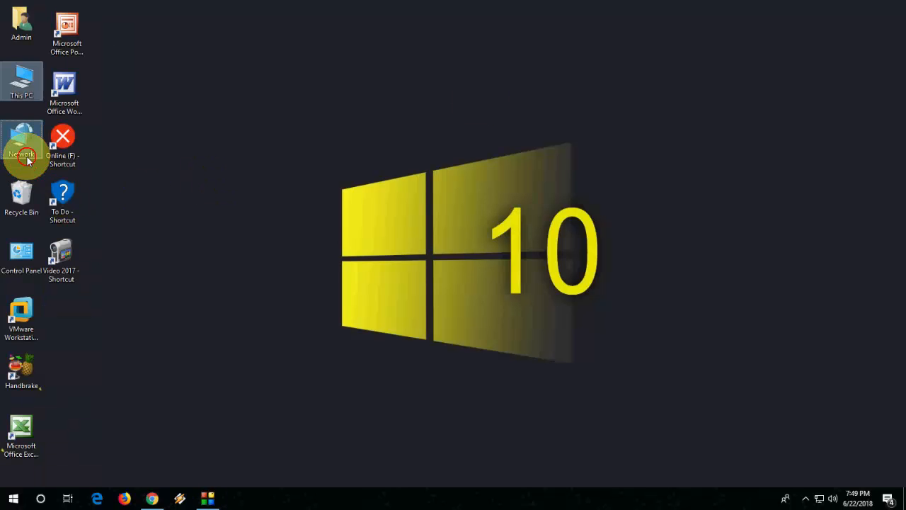
pyautogui.doubleClick(21, 81)
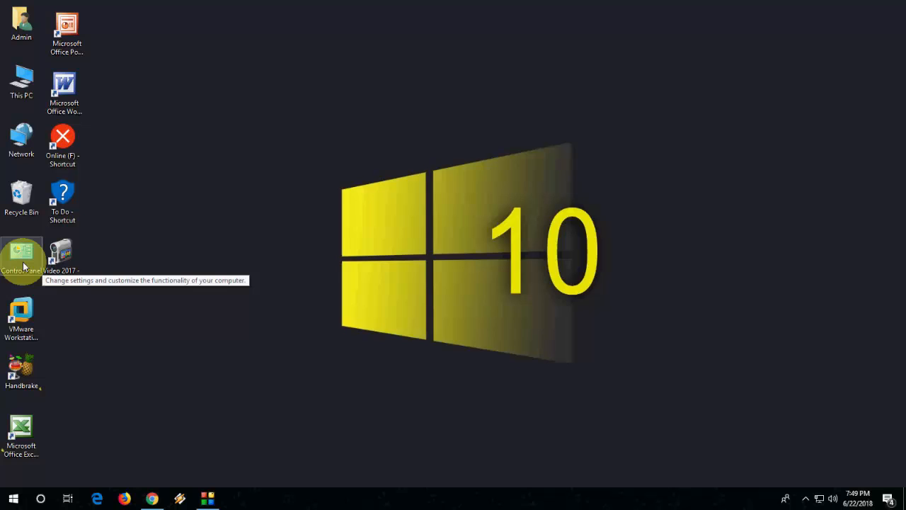
pyautogui.doubleClick(22, 253)
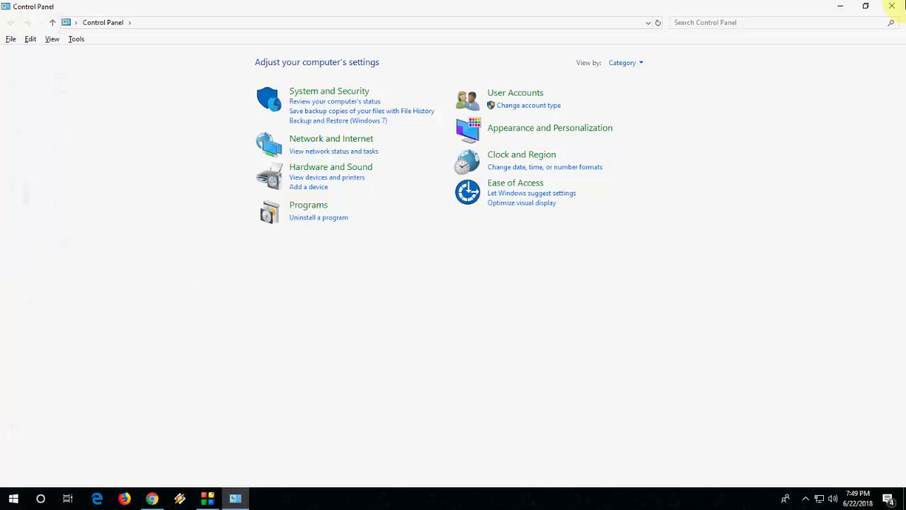
pyautogui.click(514, 183)
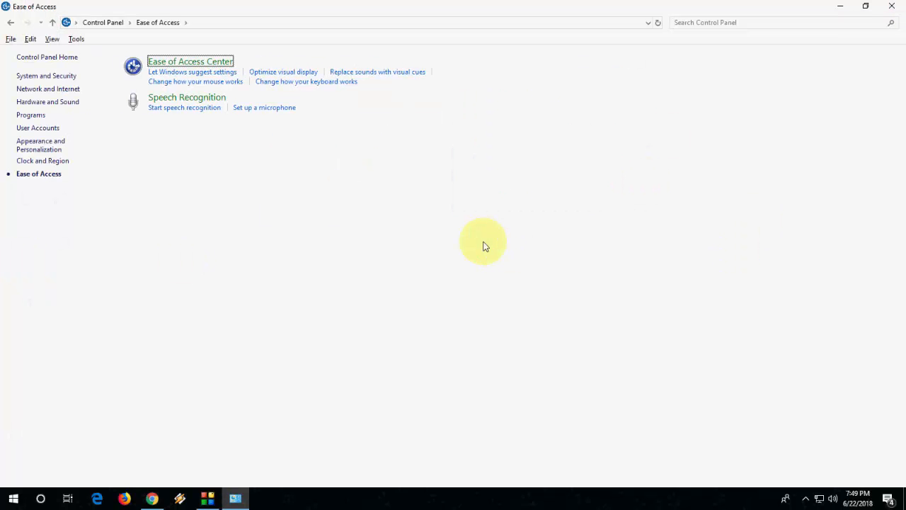
pyautogui.click(483, 241)
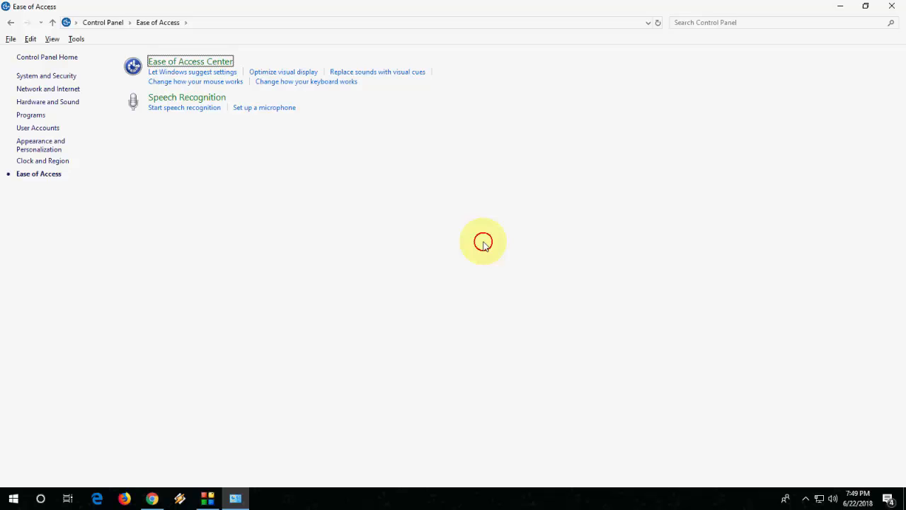
pyautogui.moveTo(296, 211)
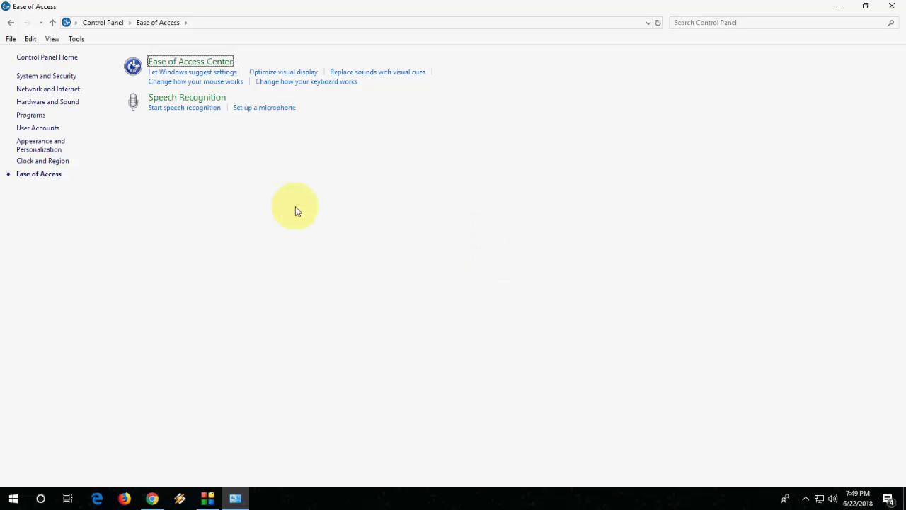
pyautogui.rightClick(296, 211)
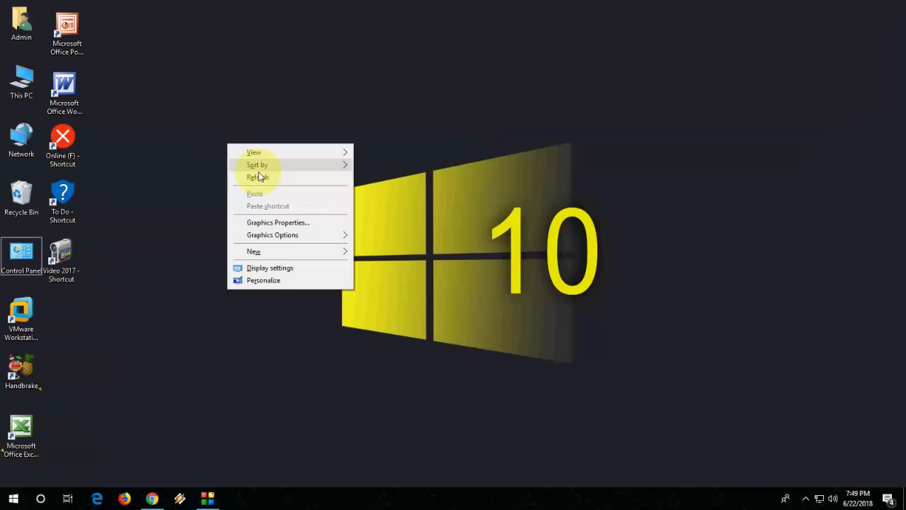
pyautogui.click(258, 177)
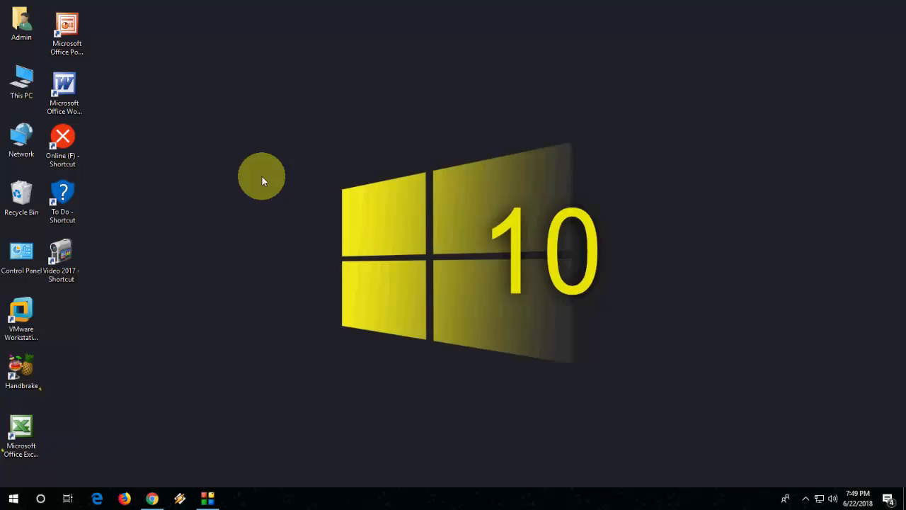